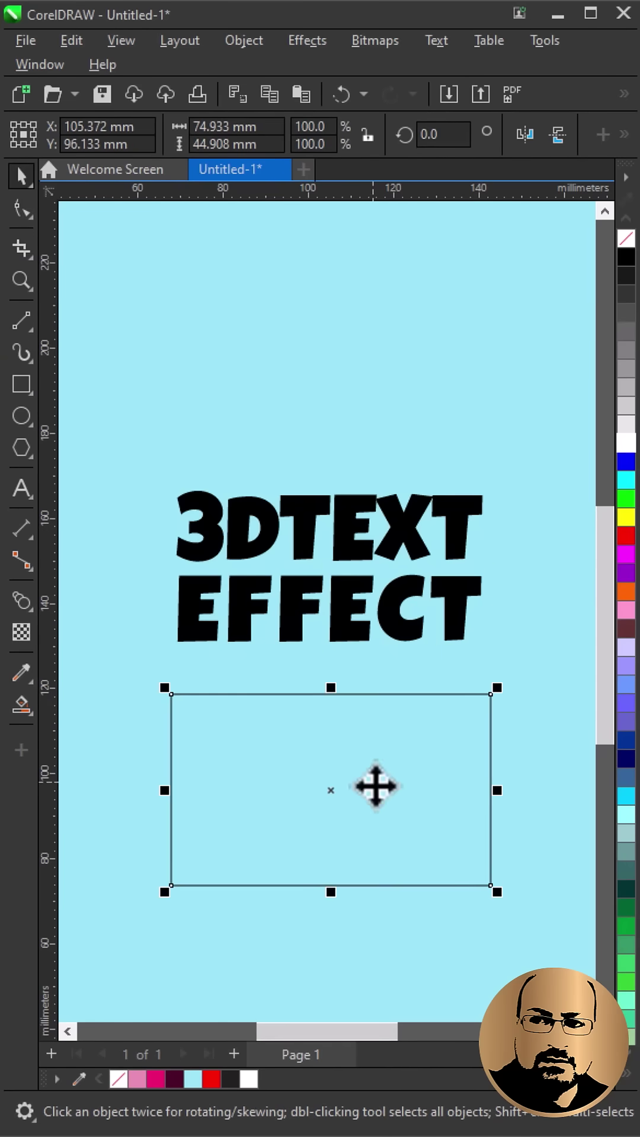
- Start a wavy curve running across the empty rectangle beneath the 3DTEXT EFFECT lettering
{"action": "left_click", "coordinate": [21, 321]}
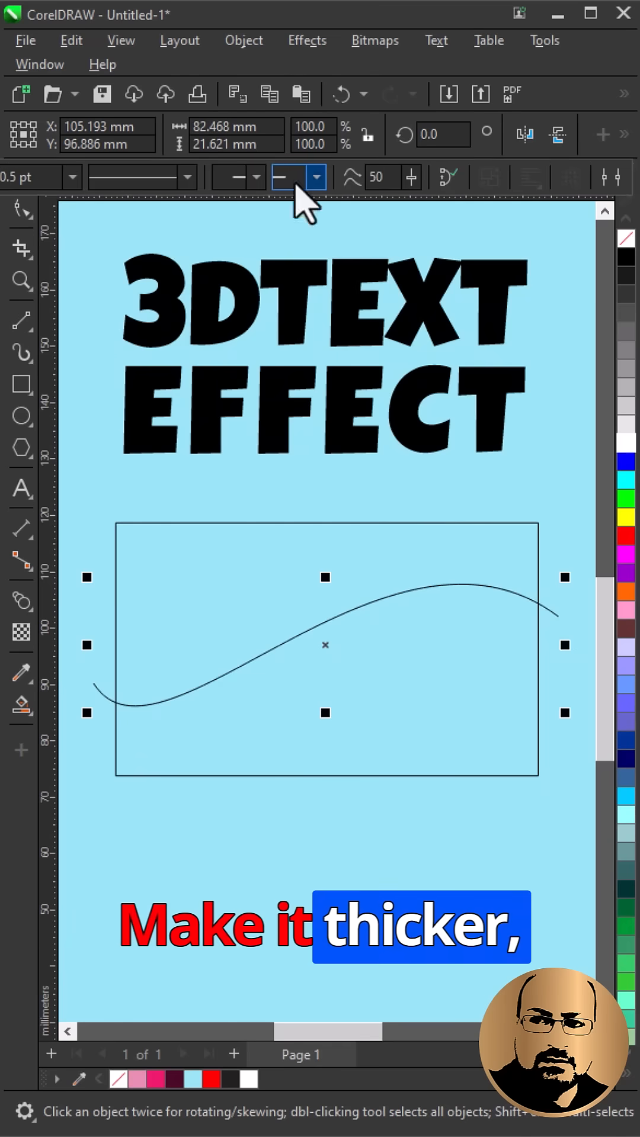
- Thicken the curve outline to 4.0 pt, Smart Fill the region above it red, and select the curve for deletion
{"action": "left_click", "coordinate": [70, 177]}
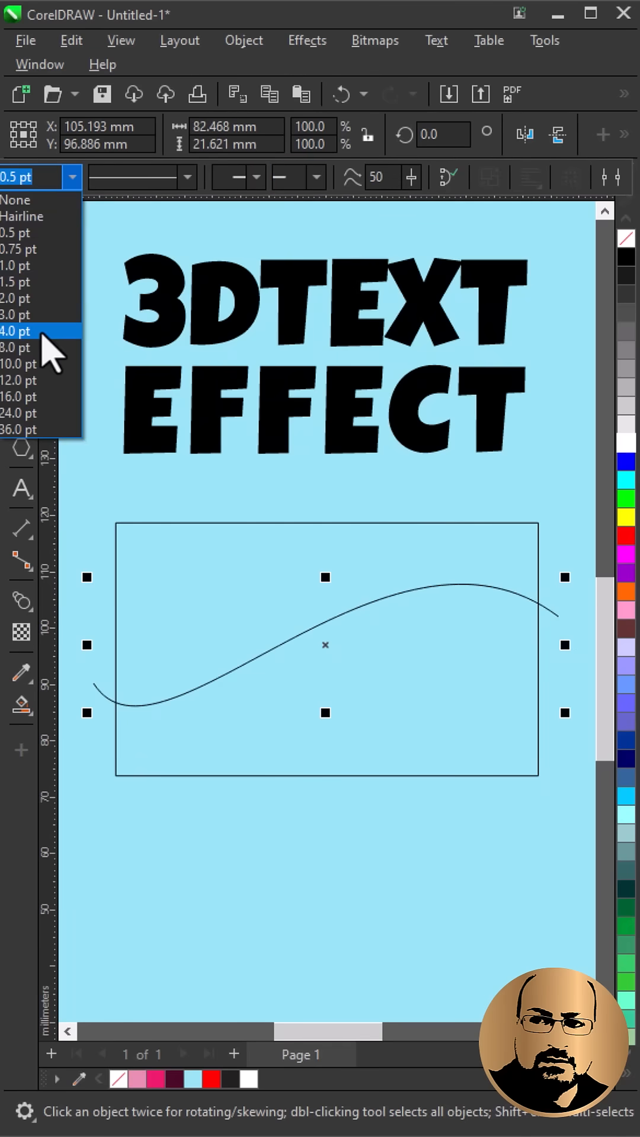
{"action": "left_click", "coordinate": [16, 332]}
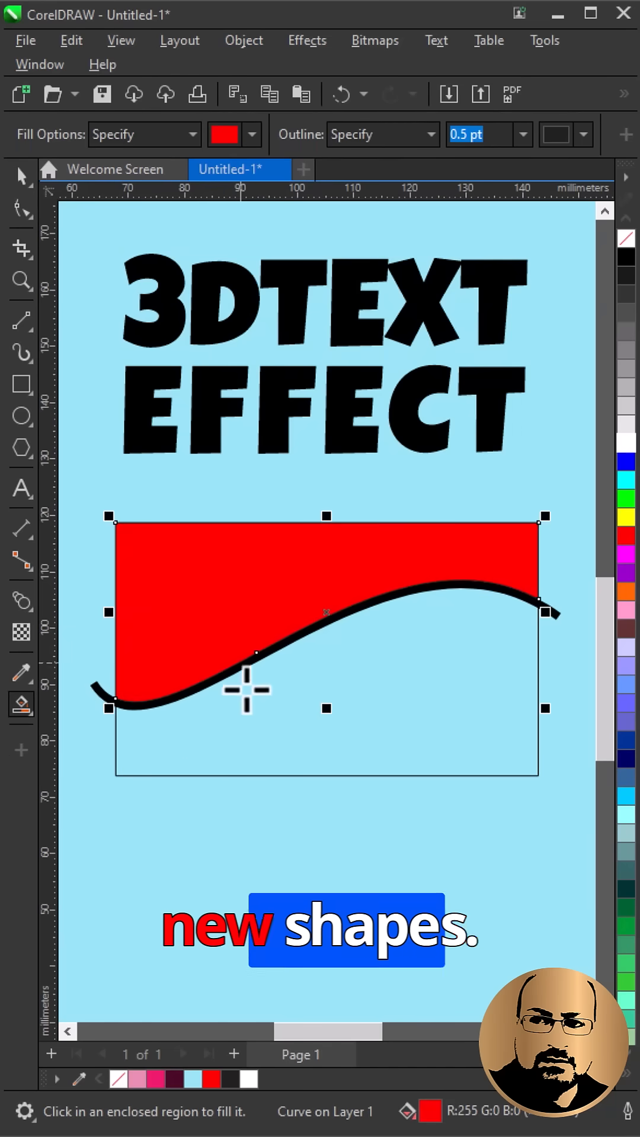
{"action": "left_click", "coordinate": [22, 175]}
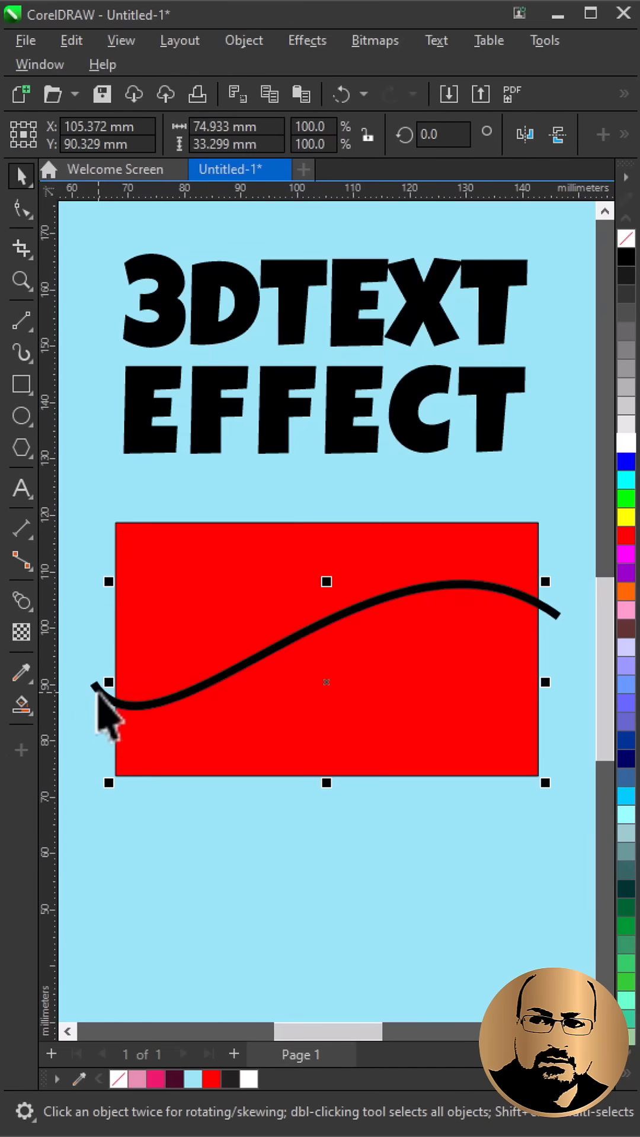
{"action": "left_click", "coordinate": [130, 806]}
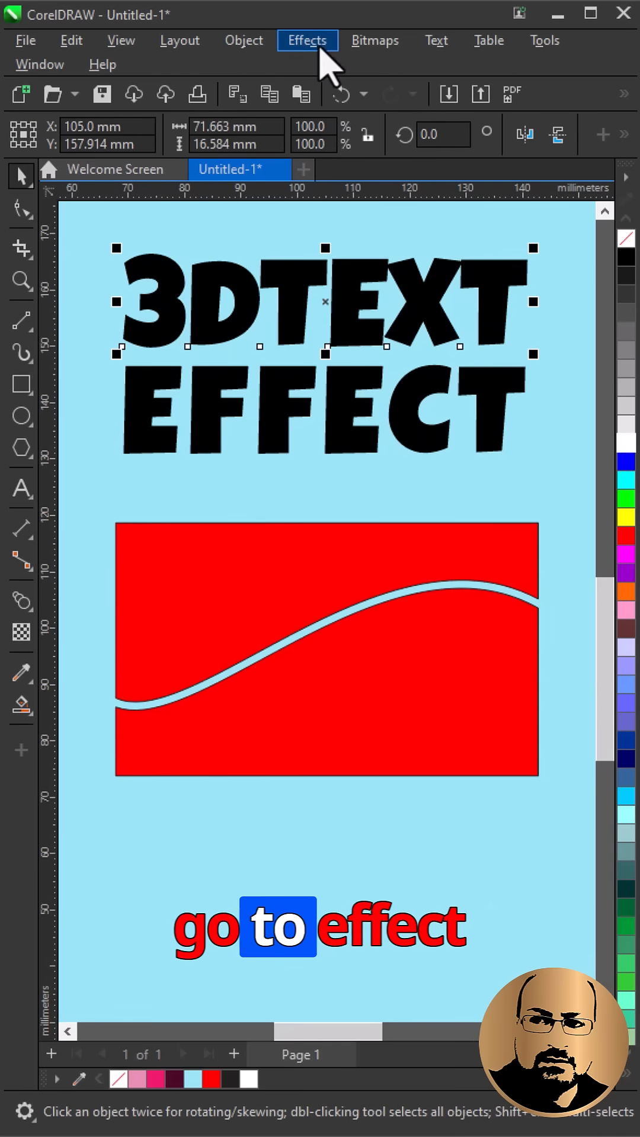
- Apply an envelope taken from the red curved shape so the lettering warps along its wavy edge
{"action": "left_click", "coordinate": [306, 41]}
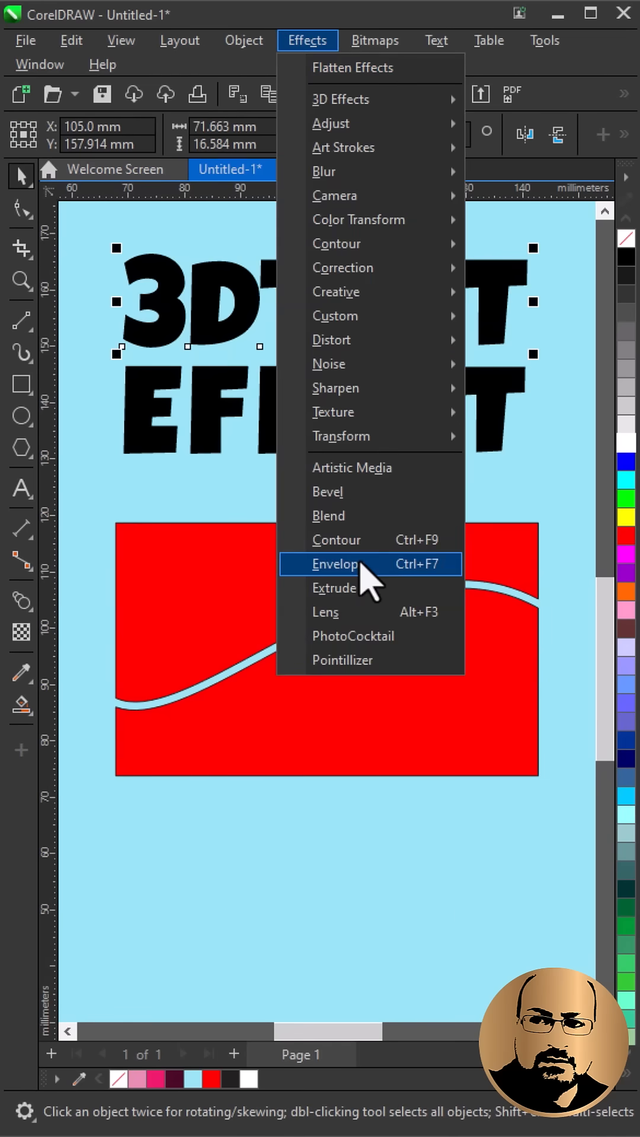
{"action": "left_click", "coordinate": [336, 564]}
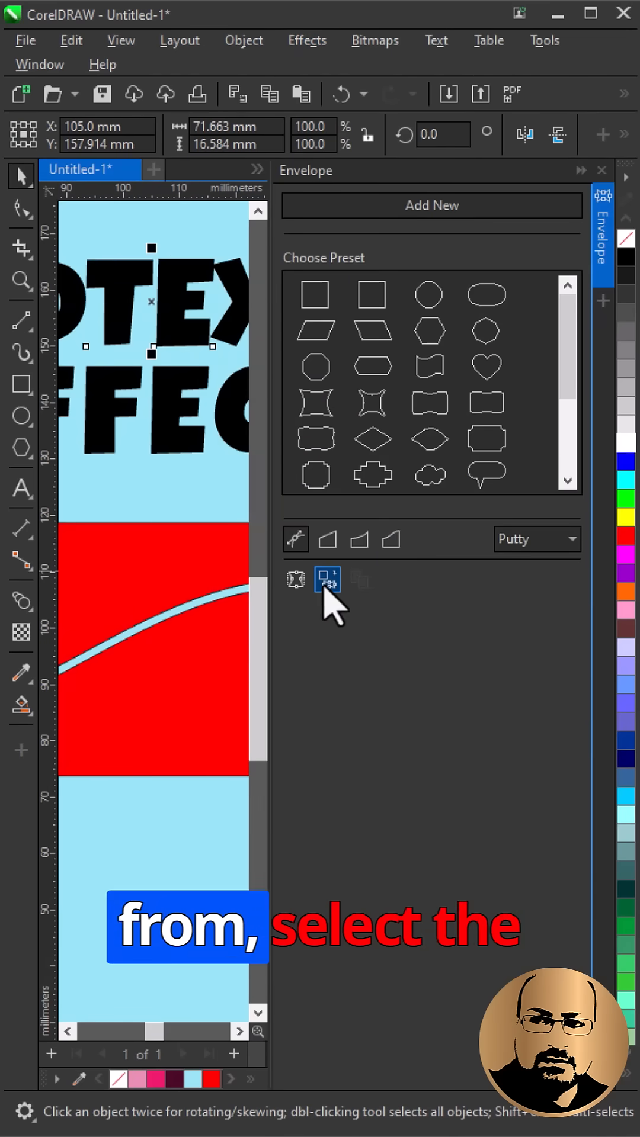
{"action": "left_click", "coordinate": [326, 579]}
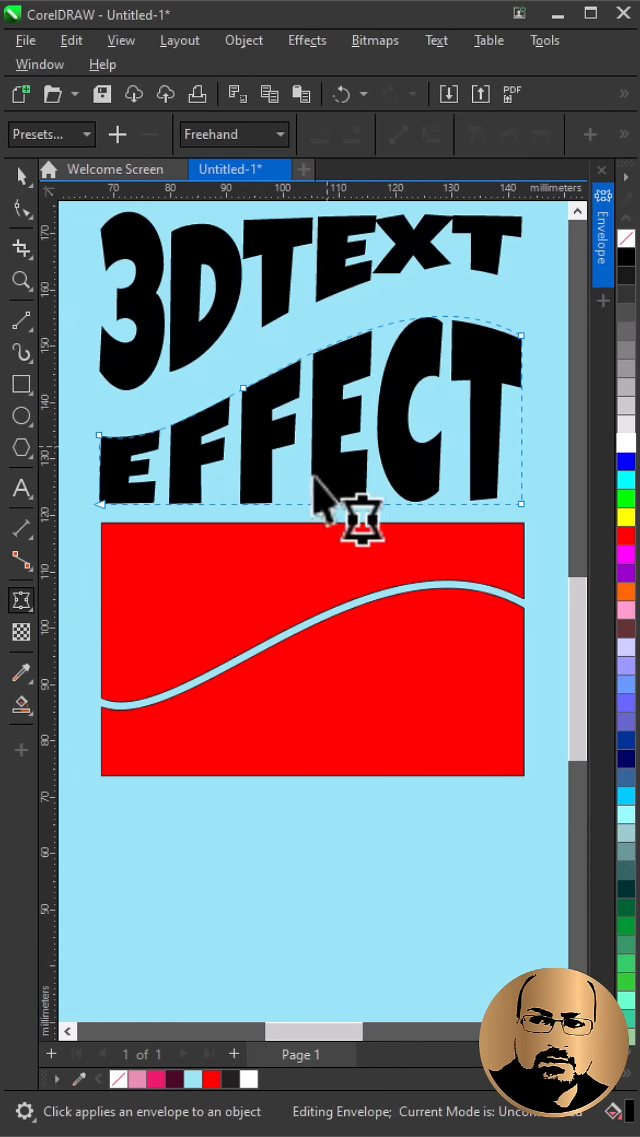
{"action": "left_click", "coordinate": [21, 175]}
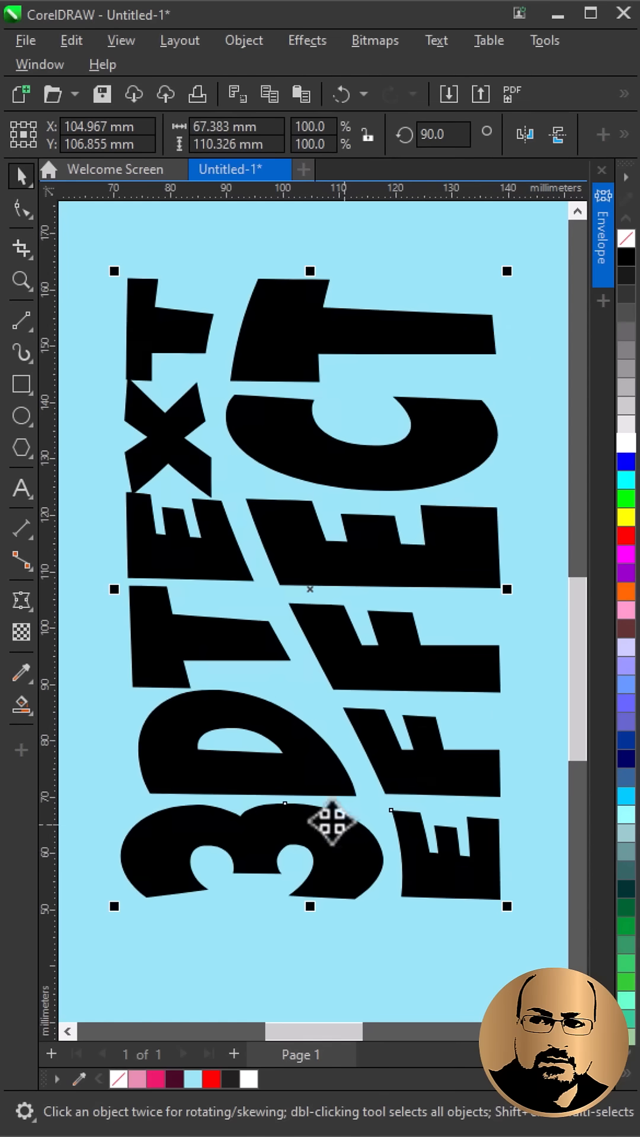
- Bring up the context menu for the rotated, enlarged lettering
{"action": "right_click", "coordinate": [337, 820]}
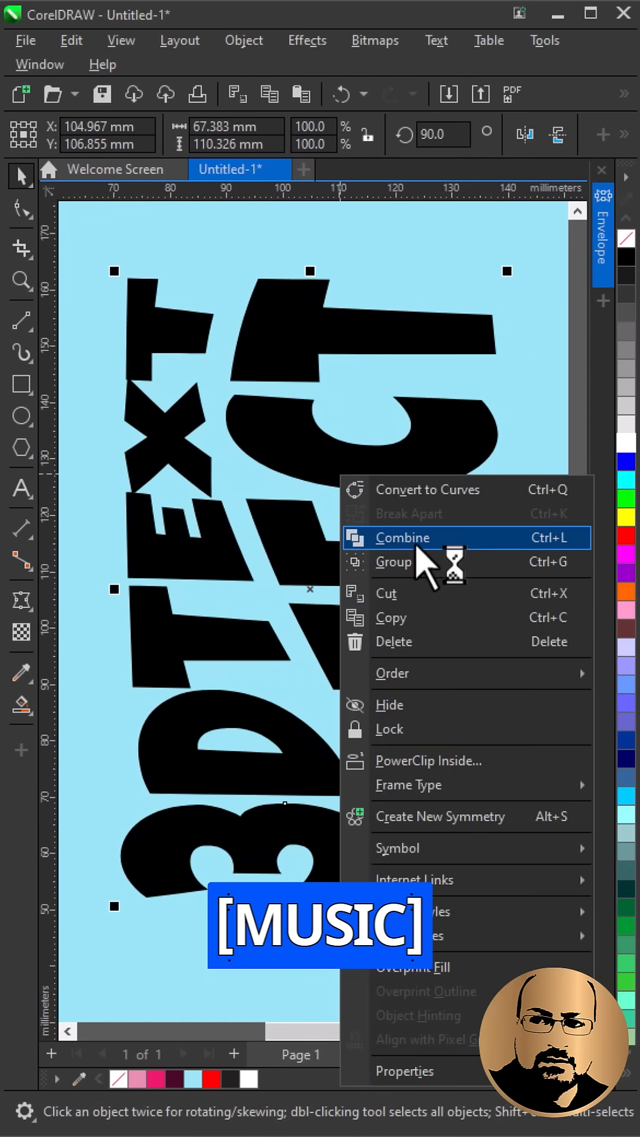
- Combine the lettering into one object and ready the Blend tool for the pink and maroon copies
{"action": "left_click", "coordinate": [401, 537]}
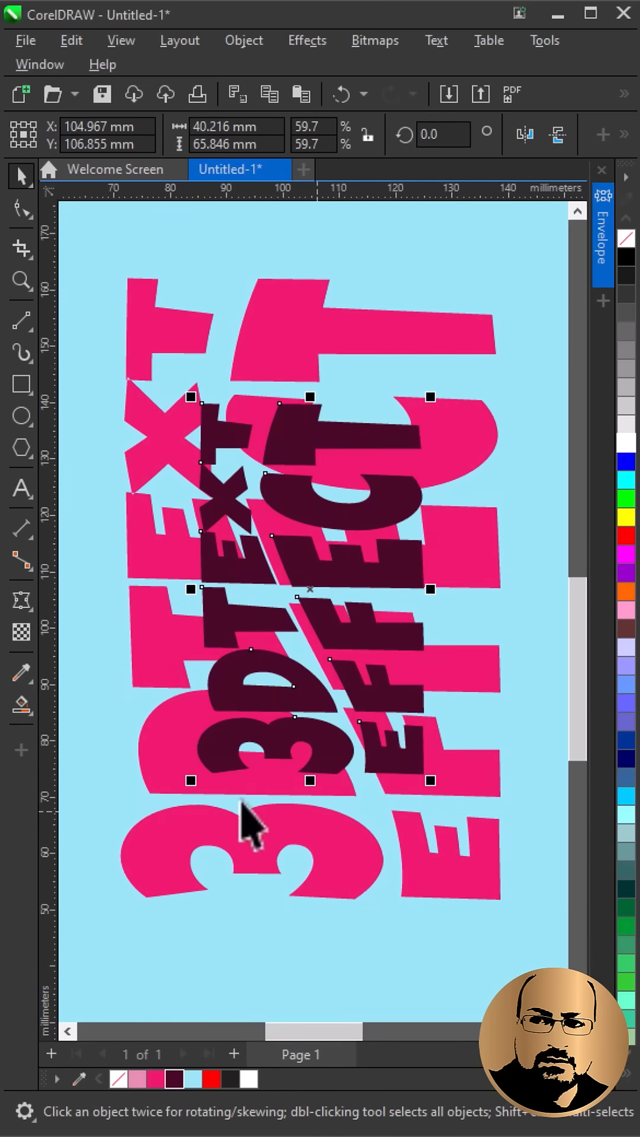
{"action": "left_click", "coordinate": [21, 602]}
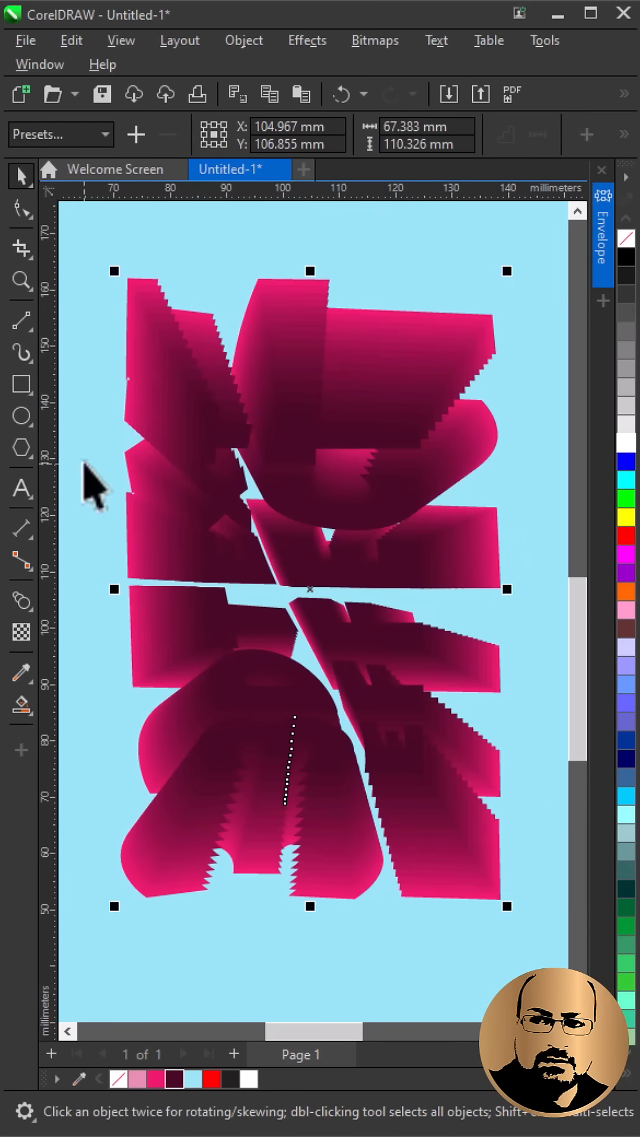
- Bring up the context menu for the small dark copy at the centre of the blend
{"action": "right_click", "coordinate": [250, 628]}
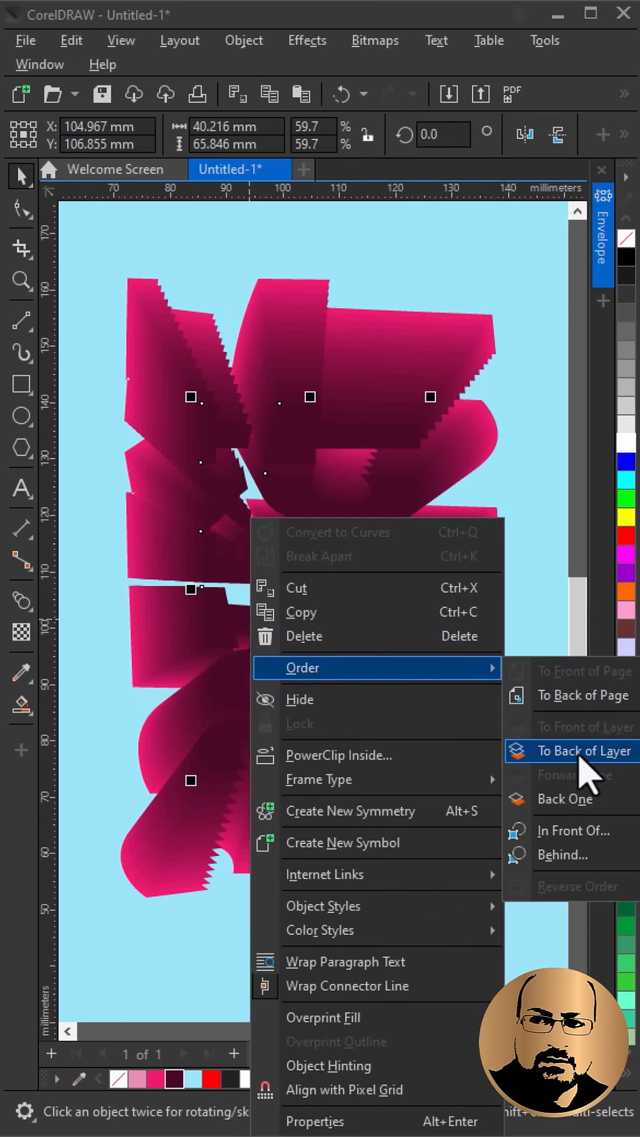
- Send the dark copy to the back of the layer and select the front pink lettering
{"action": "left_click", "coordinate": [577, 751]}
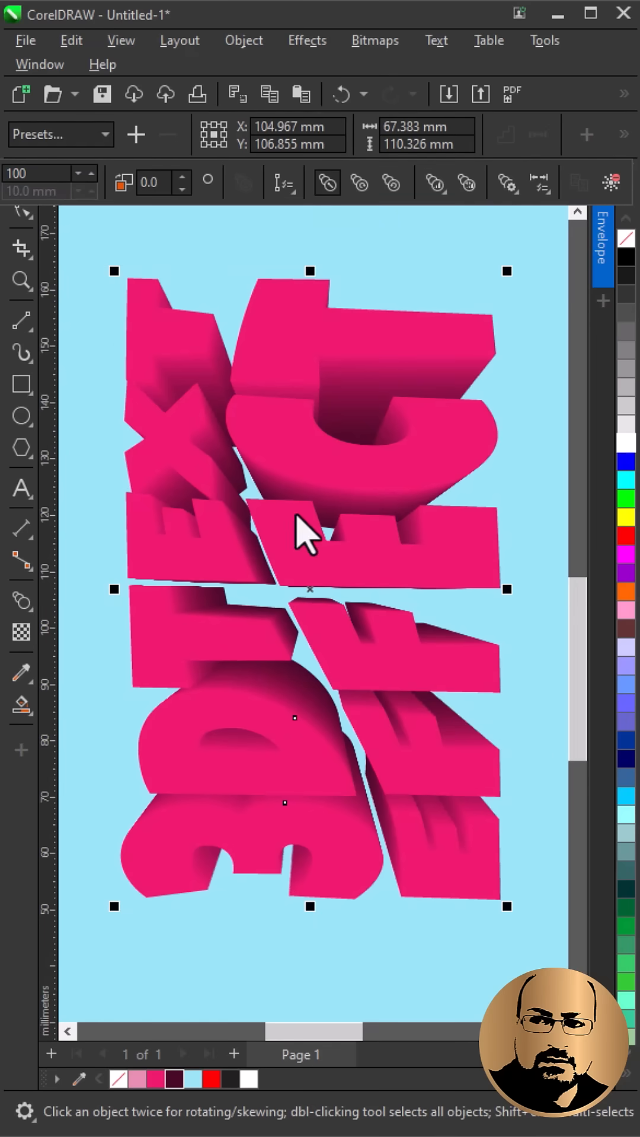
{"action": "left_click", "coordinate": [269, 95]}
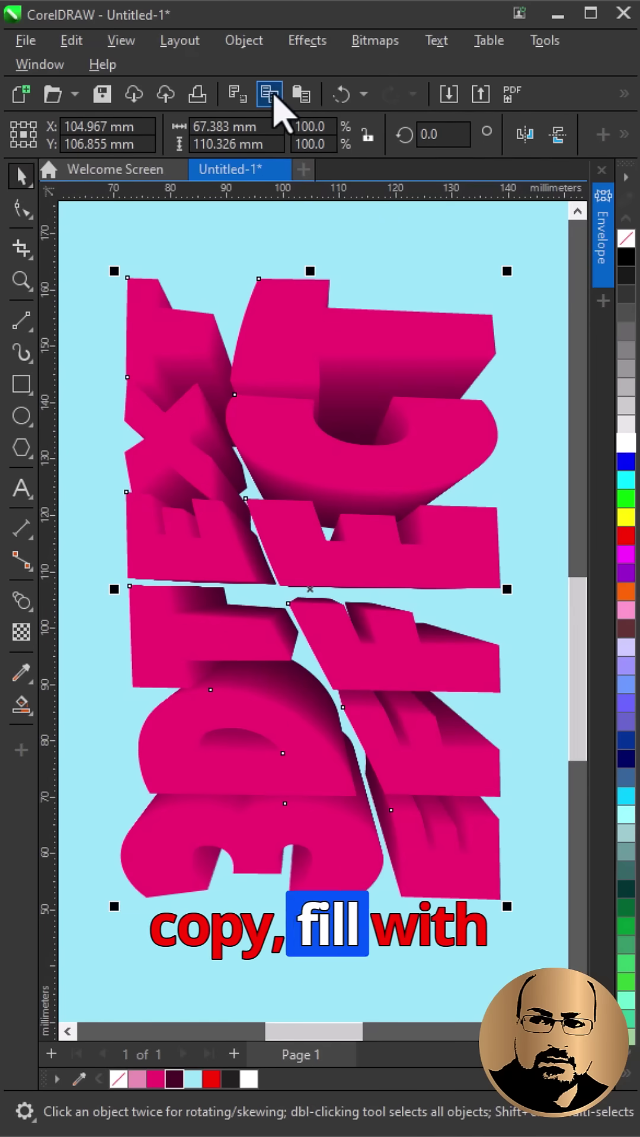